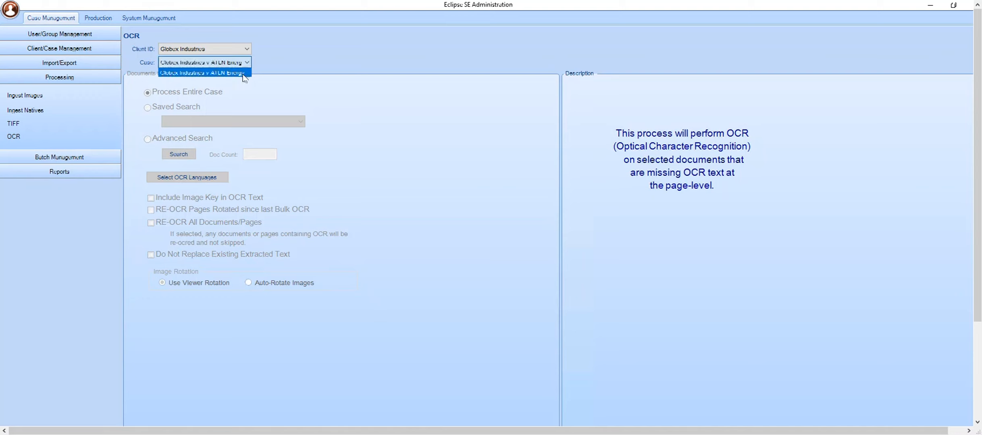
# Select the Globex Industries v ATLN Energy case and set the OCR scope to Advanced Search.
pyautogui.click(201, 72)
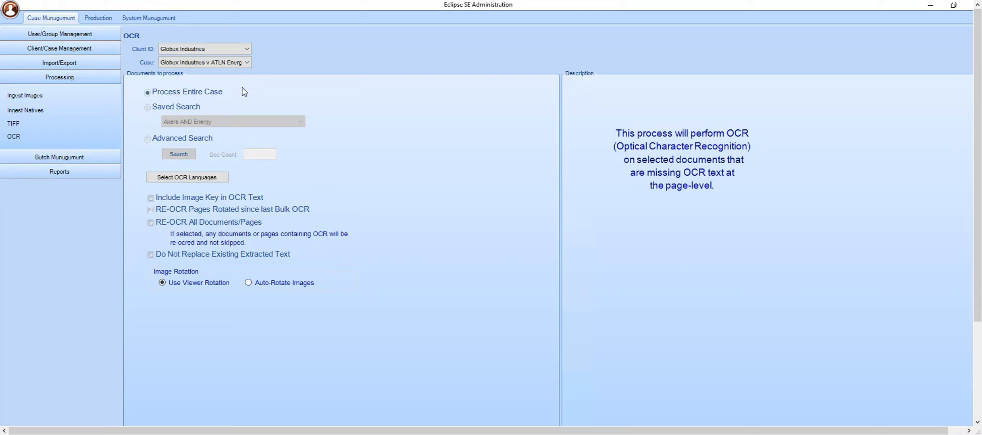
pyautogui.click(147, 138)
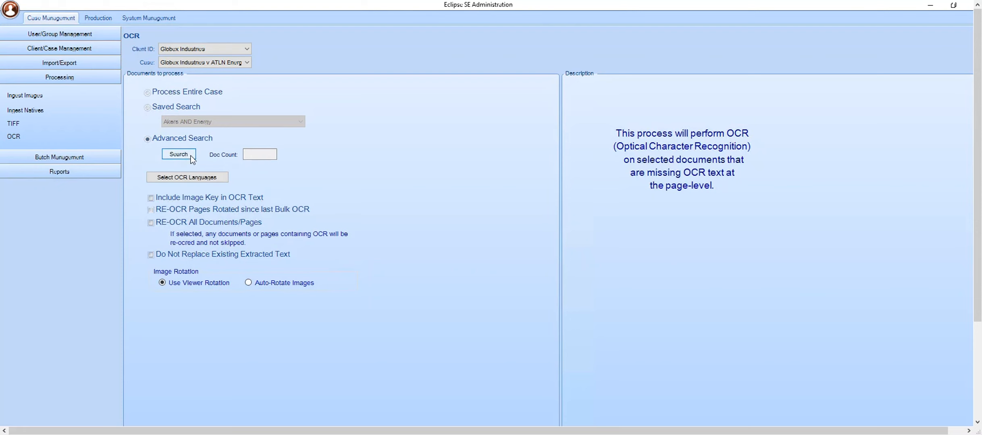
# Load a saved query in Advanced Search and run it, returning 2,359 documents for OCR.
pyautogui.click(178, 154)
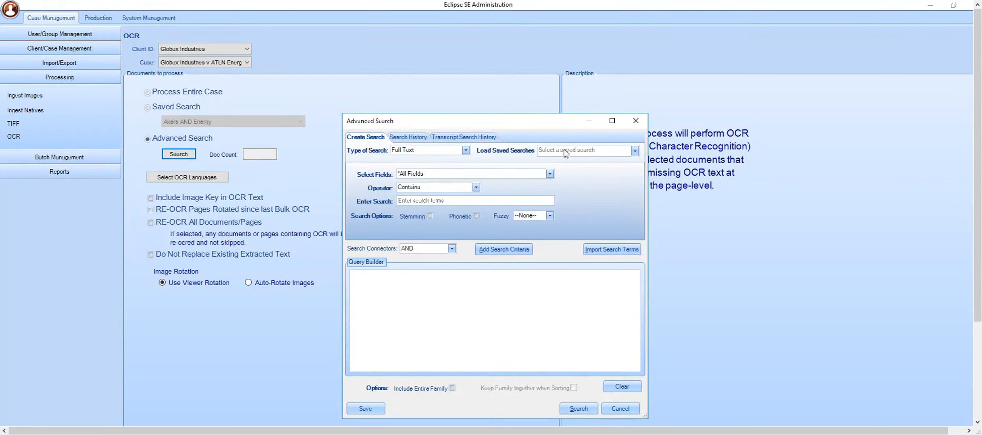
pyautogui.click(503, 248)
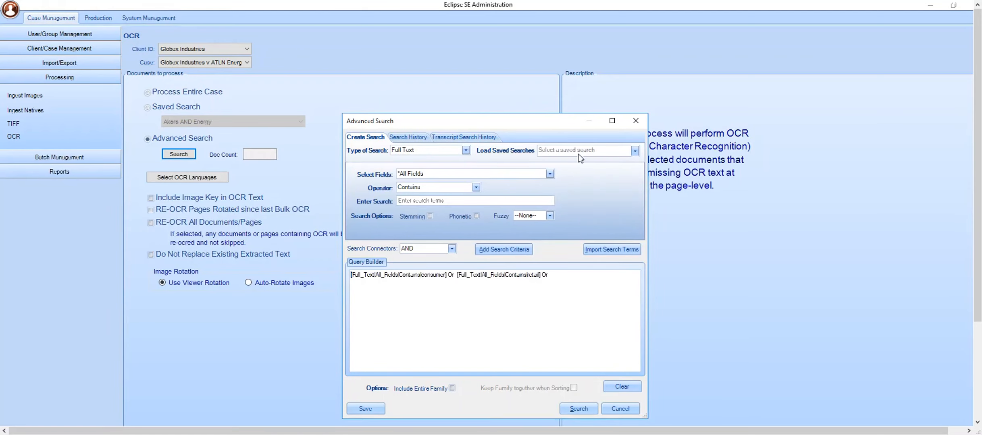
pyautogui.click(579, 408)
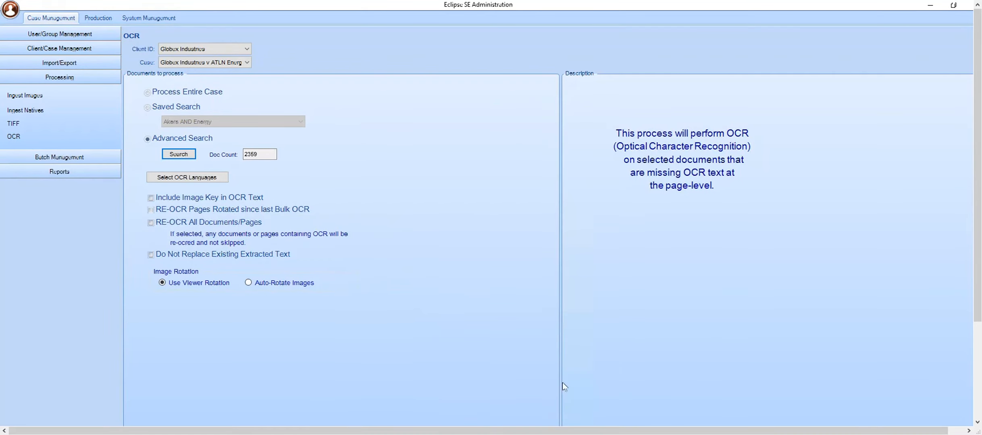
pyautogui.click(260, 154)
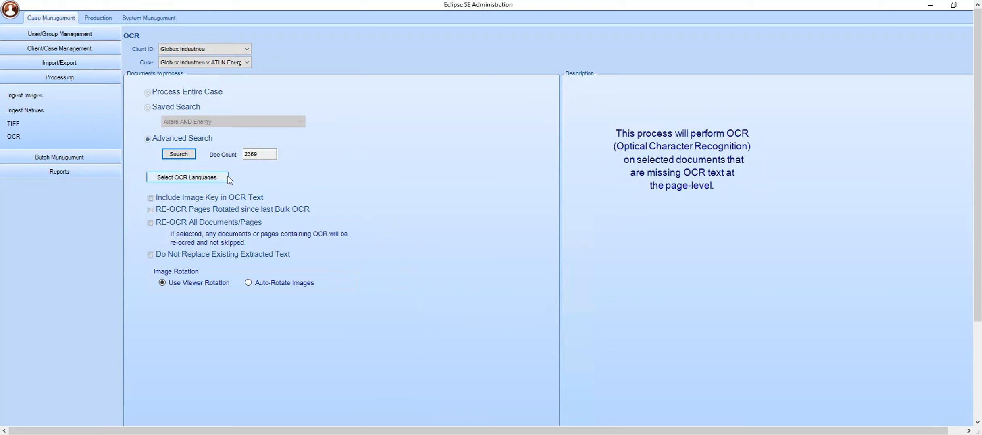
pyautogui.click(186, 177)
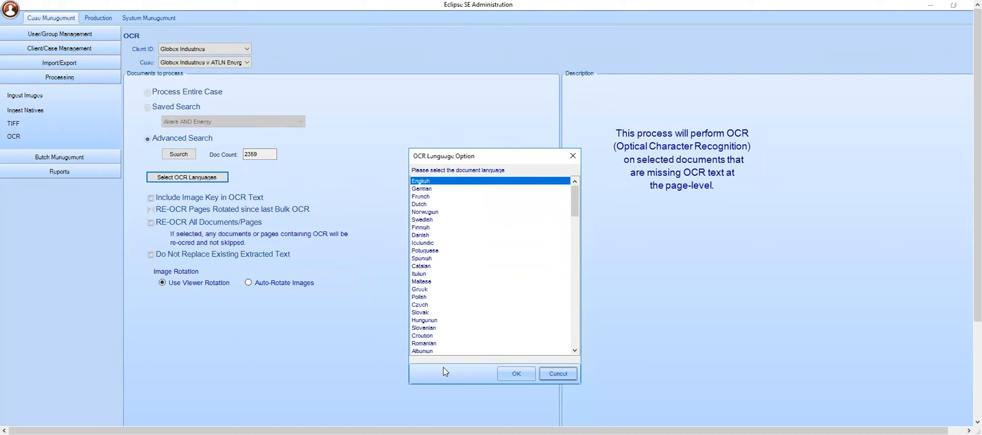
pyautogui.click(557, 374)
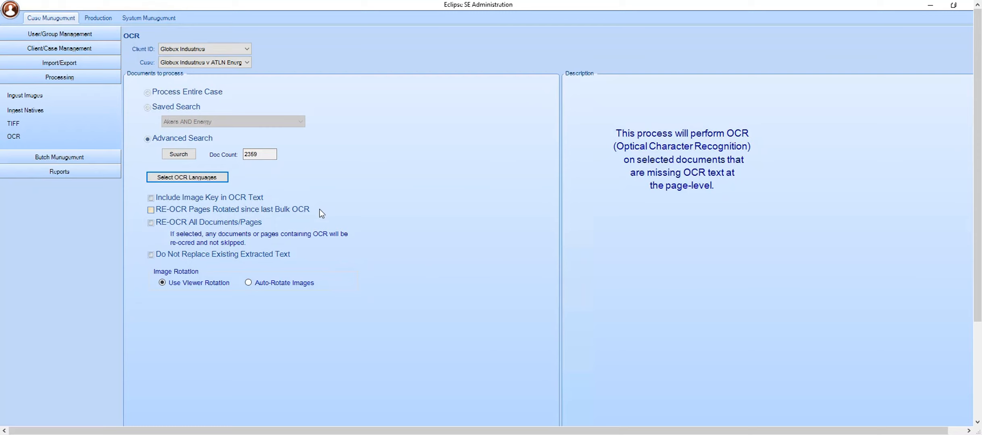
pyautogui.click(150, 209)
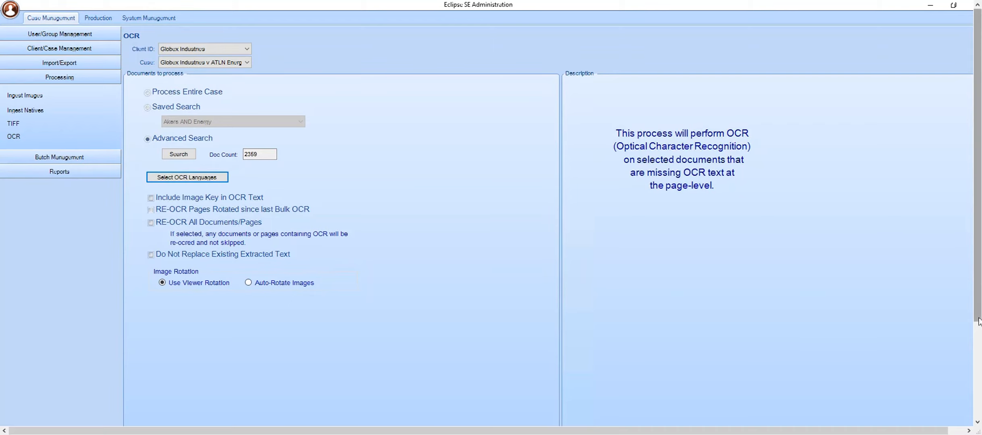
# Start the OCR job on the 2,359 searched documents.
pyautogui.scroll(-3)
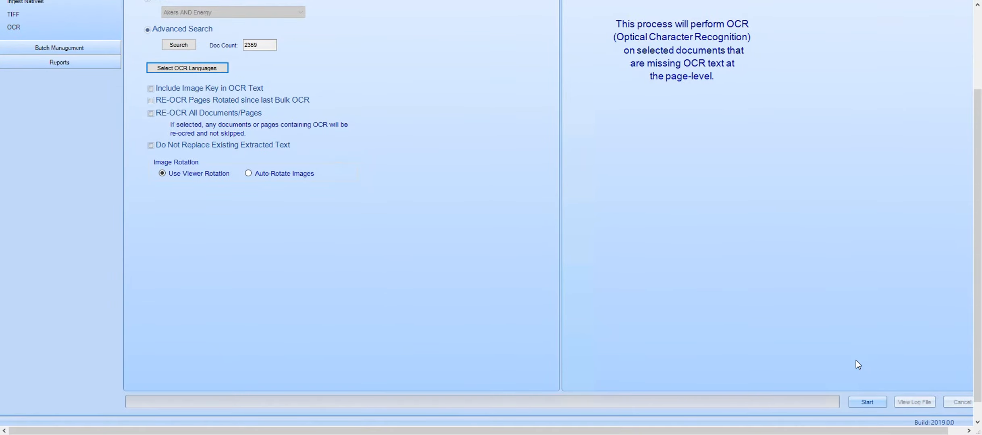
pyautogui.moveTo(859, 376)
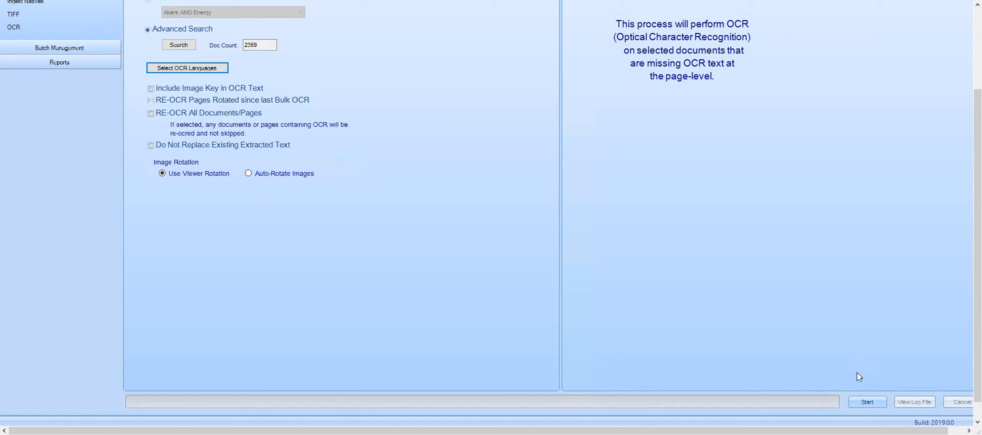
pyautogui.click(868, 402)
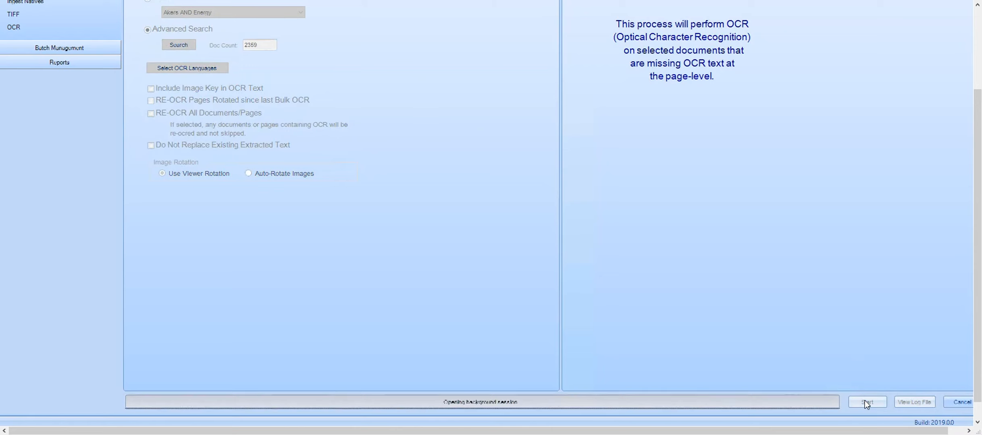